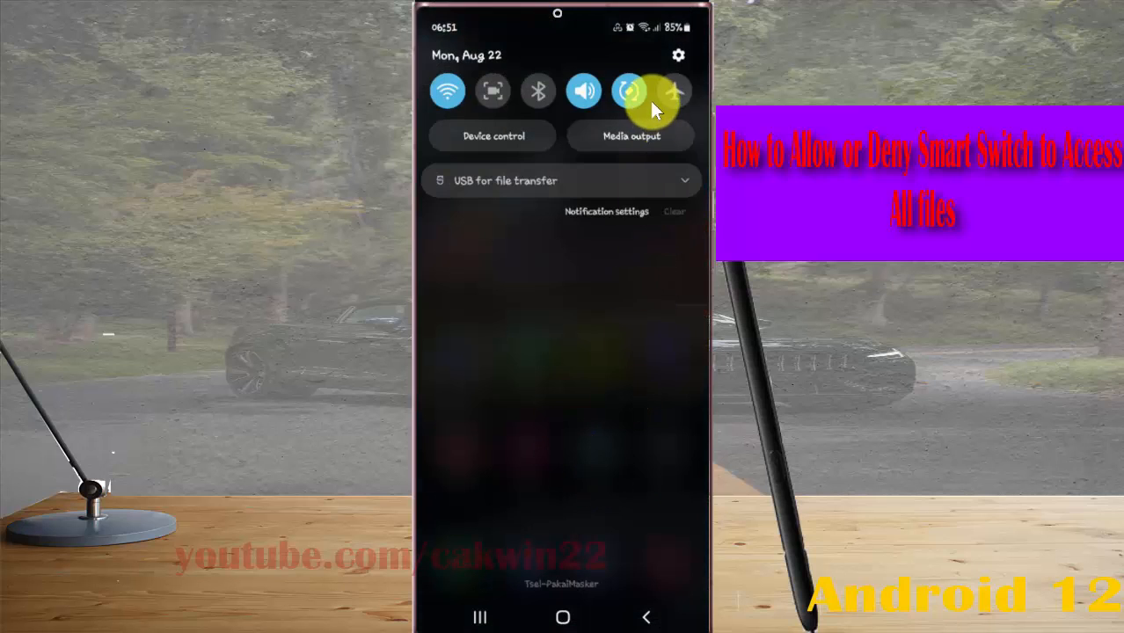
Step: Open Settings from the quick panel and scroll the main list down to the Apps entry
click(677, 54)
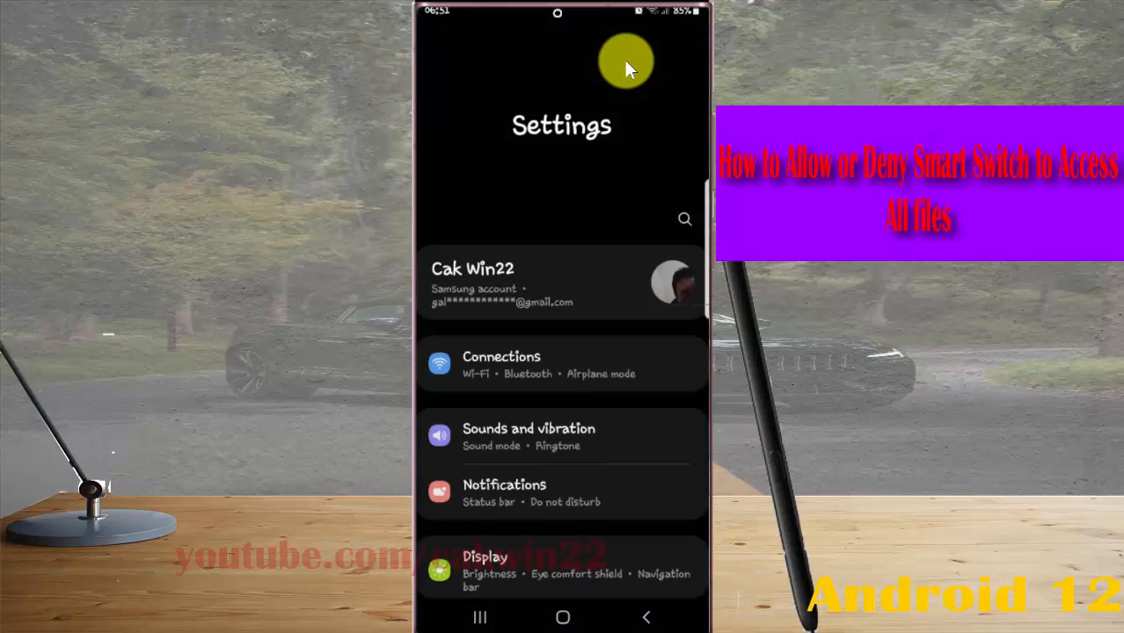
mouse_move(552, 253)
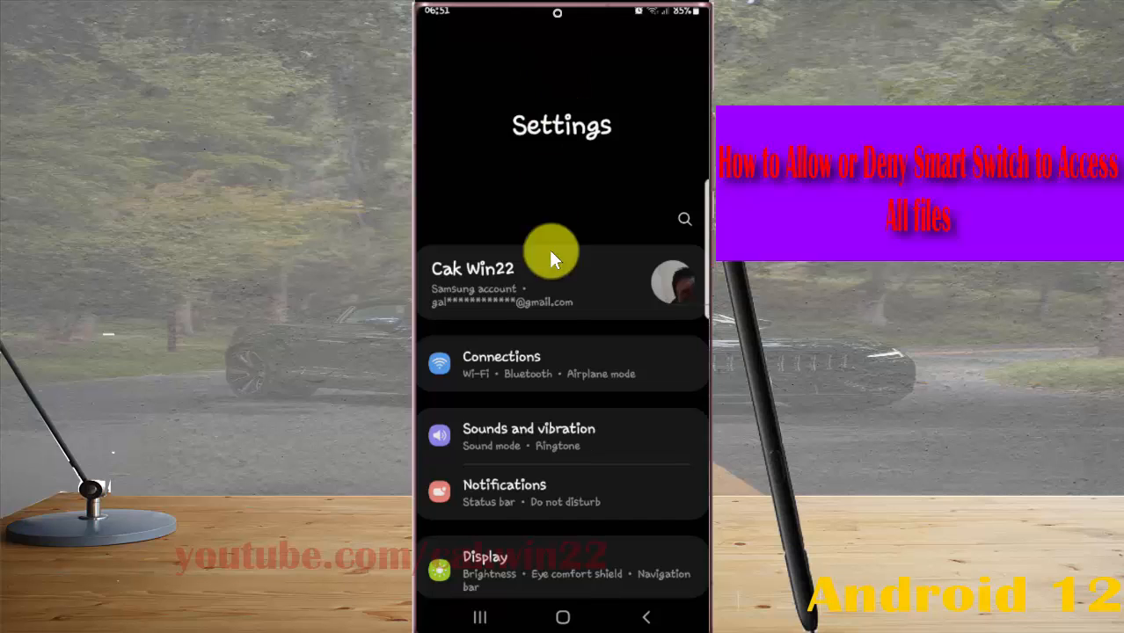
scroll(down, 3)
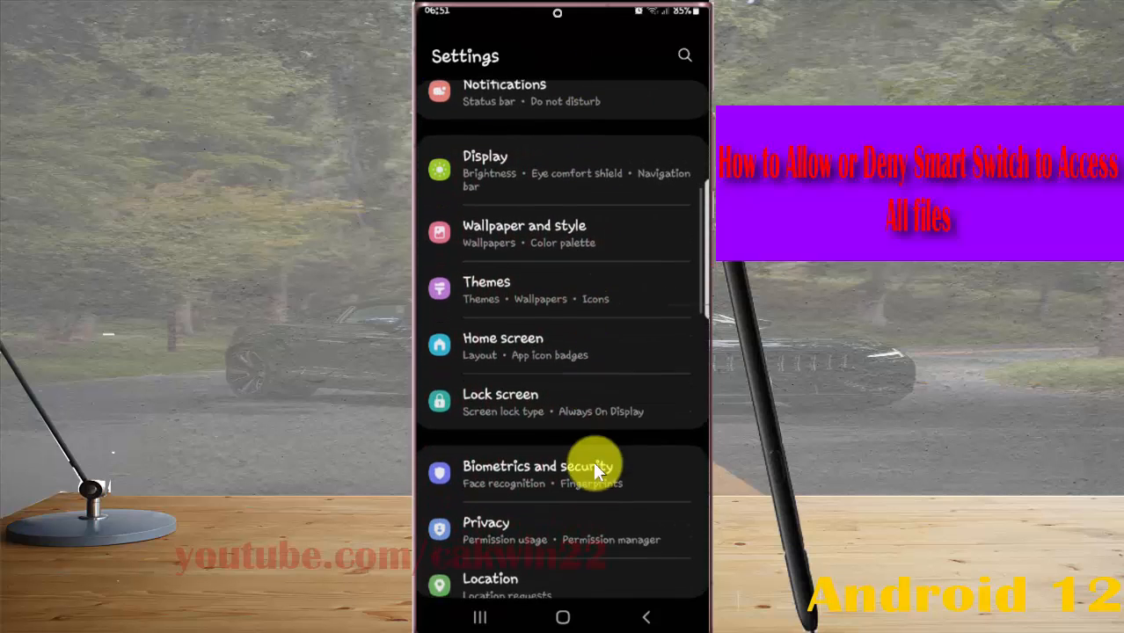
scroll(down, 3)
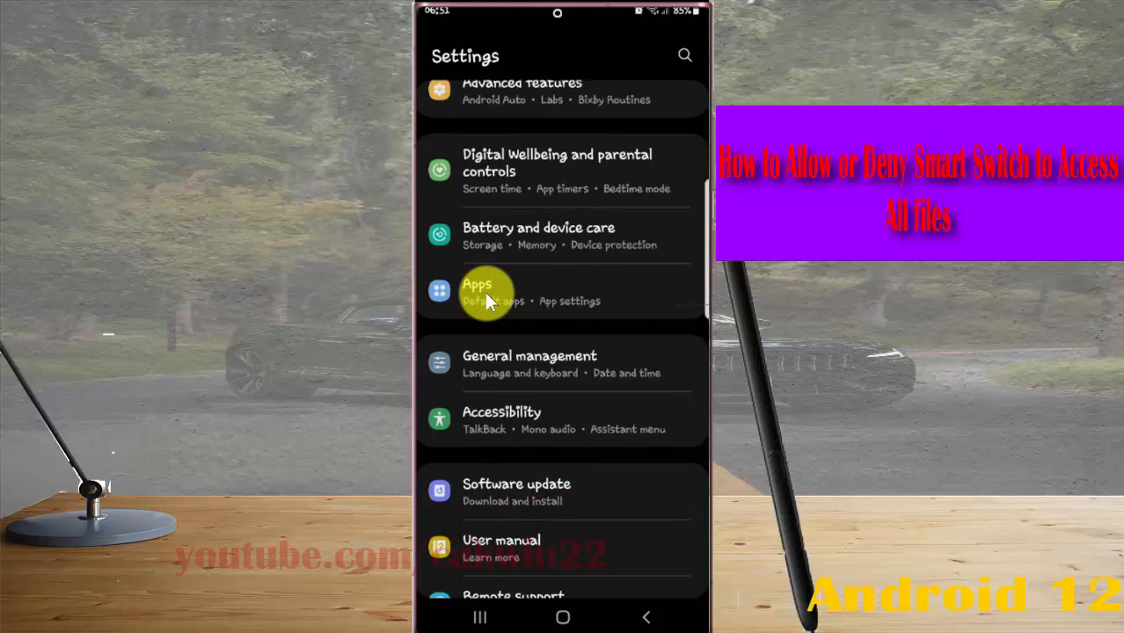
Step: From Apps, go through the overflow menu to Special access and the All files access list
click(477, 290)
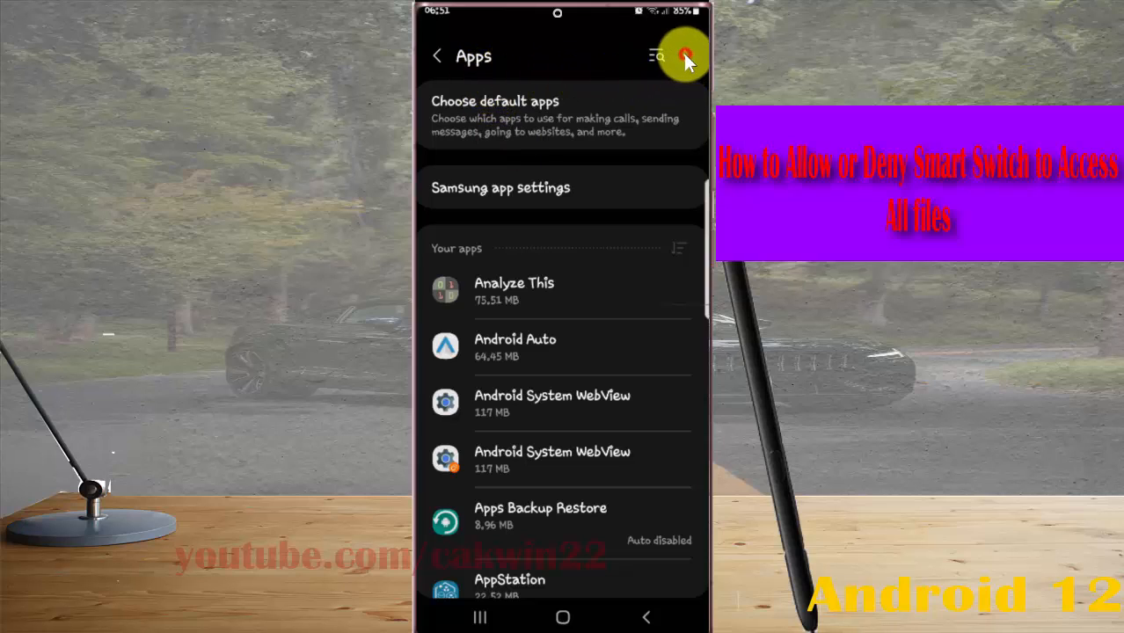
click(686, 55)
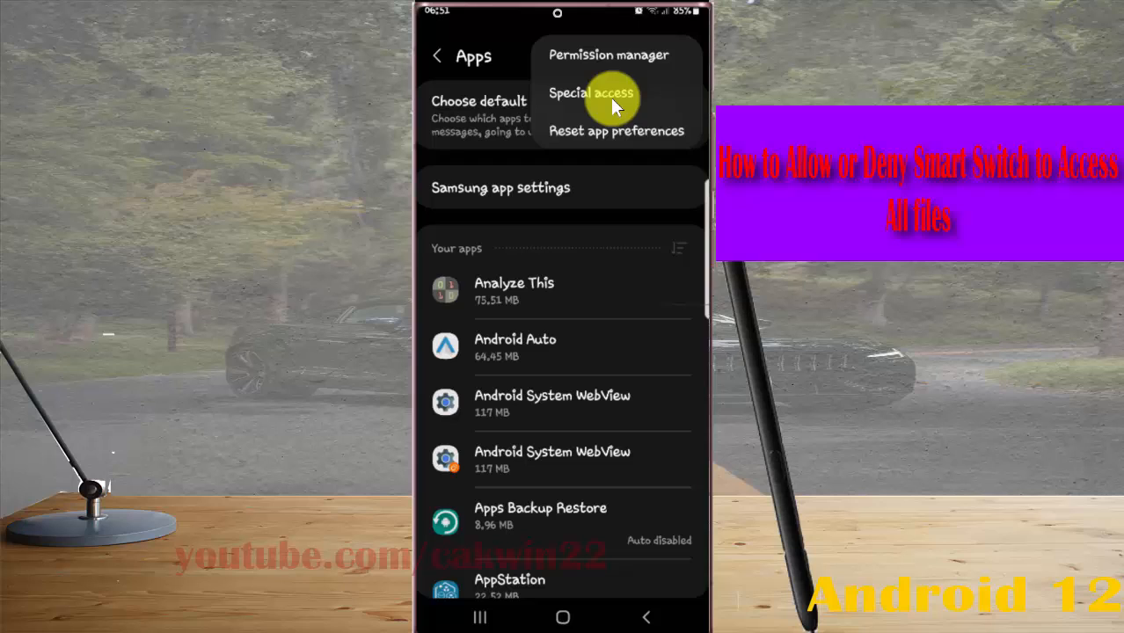
click(591, 92)
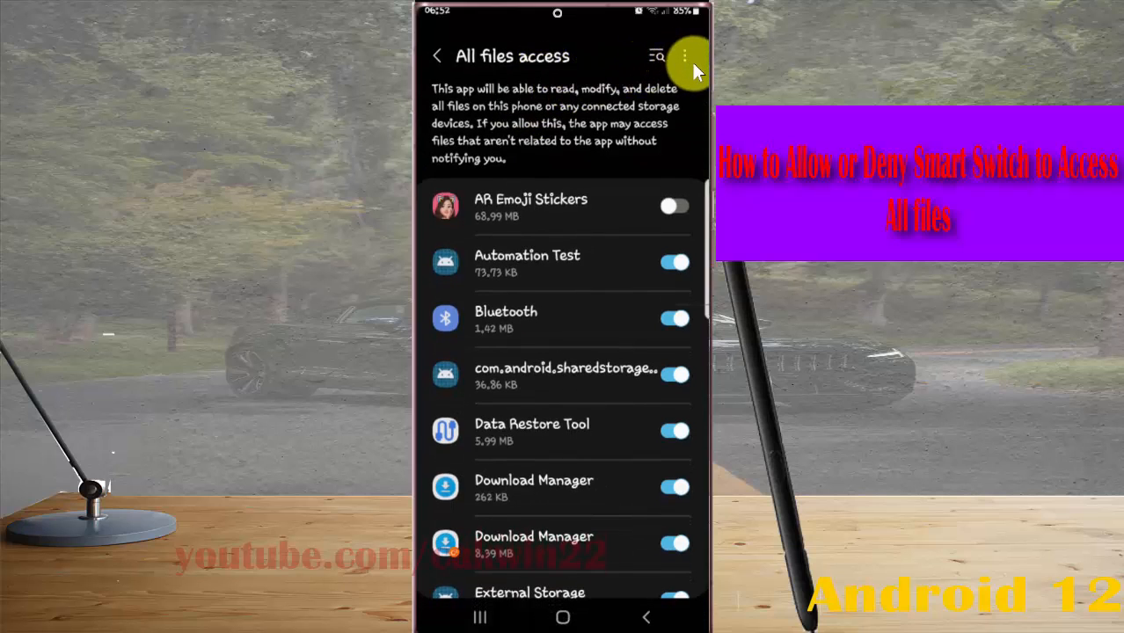
Step: Hide system apps in the All files access list and scroll down to Smart Switch
click(685, 54)
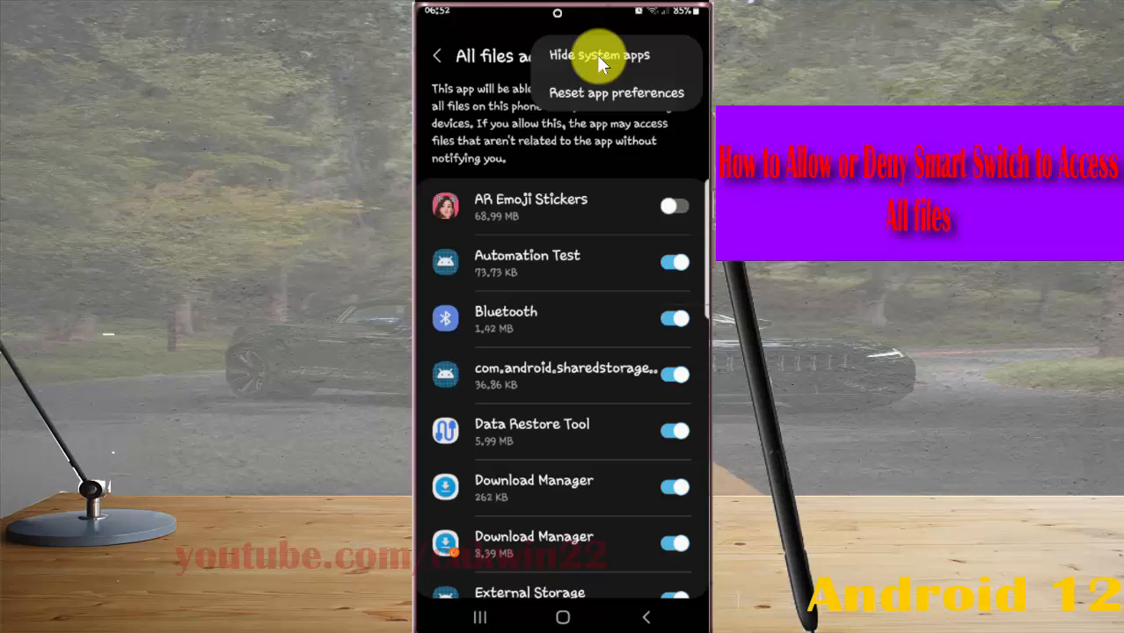
click(598, 54)
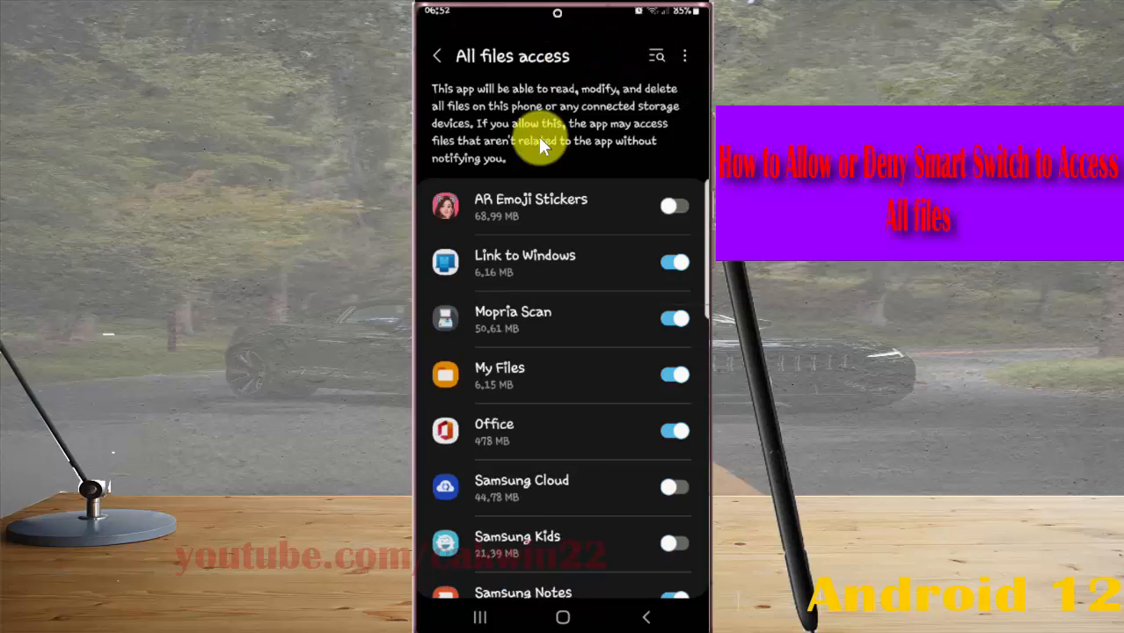
scroll(down, 3)
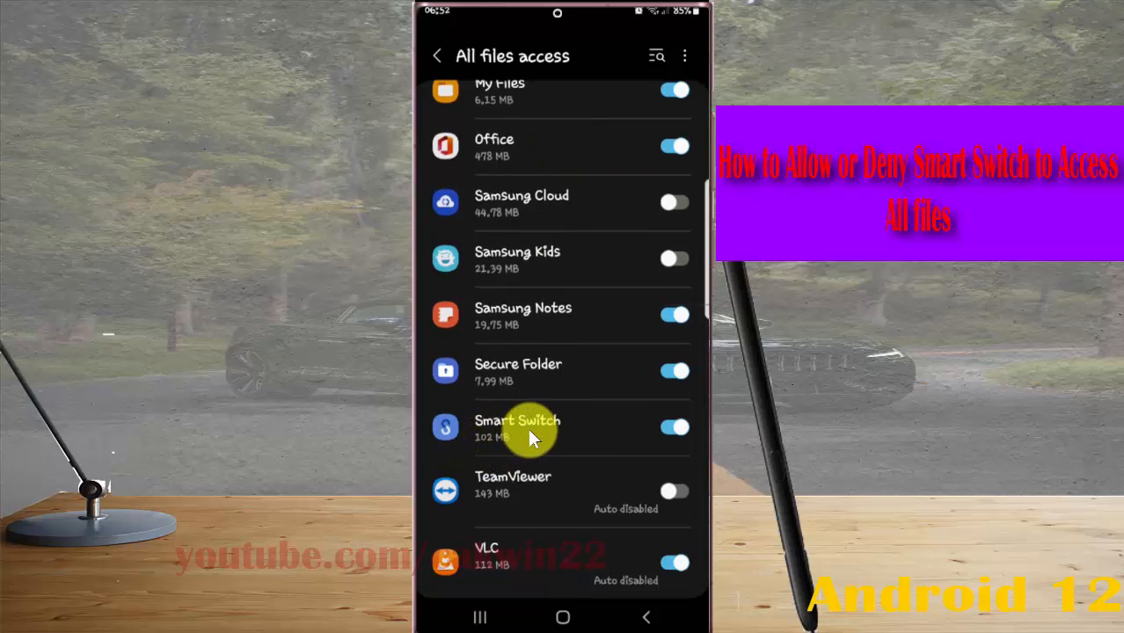
Step: Switch Smart Switch's All files access toggle off
click(675, 428)
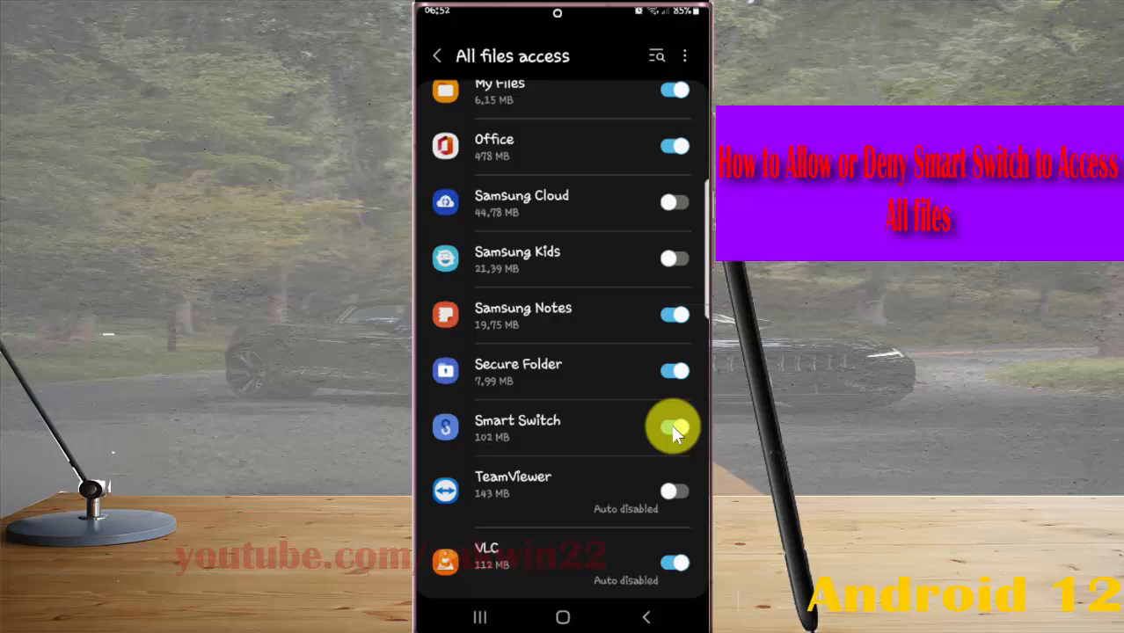
click(676, 427)
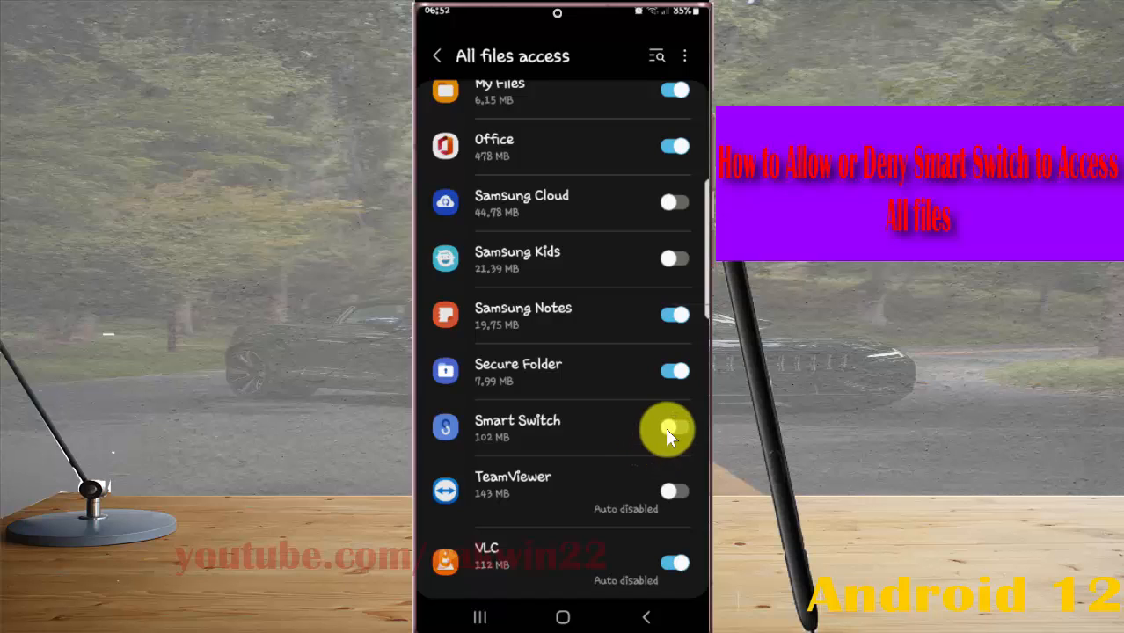
click(675, 429)
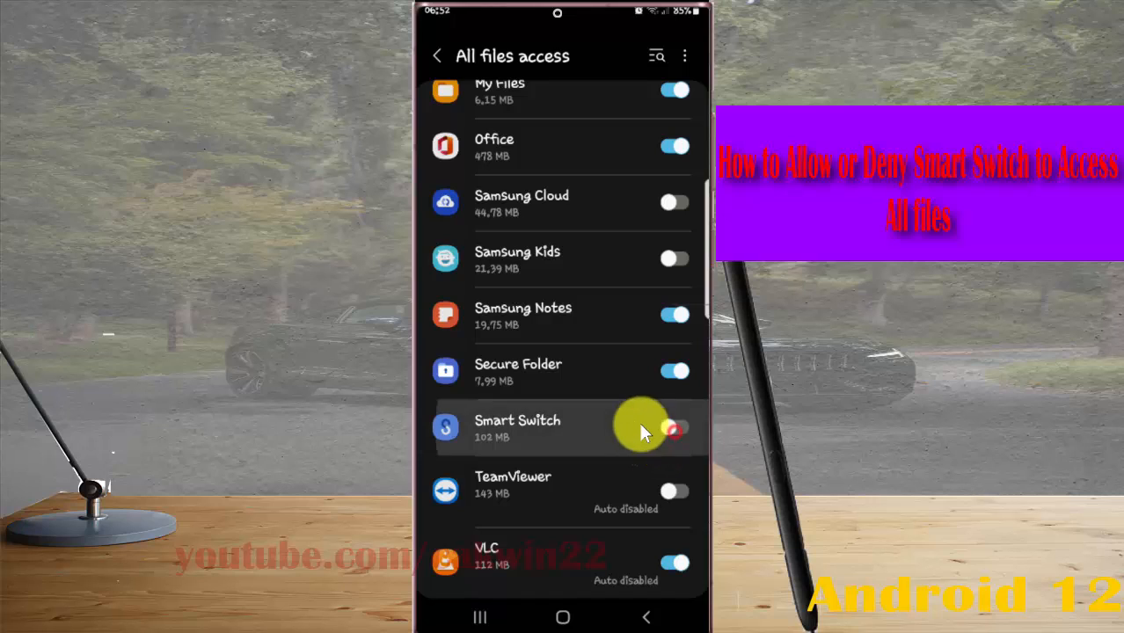
click(675, 429)
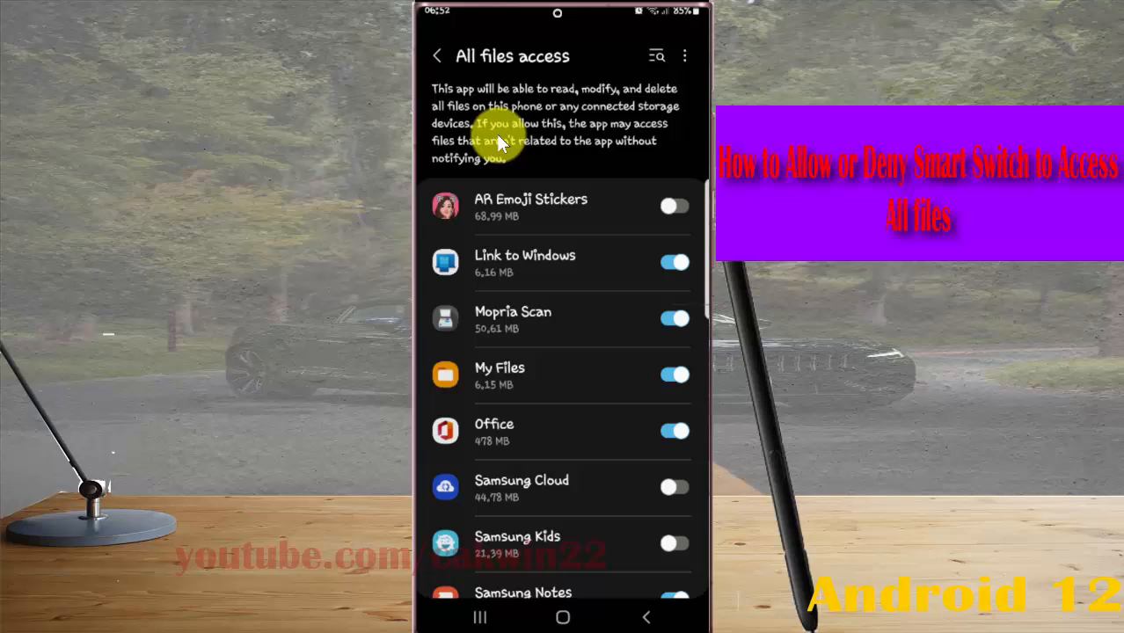
mouse_move(601, 132)
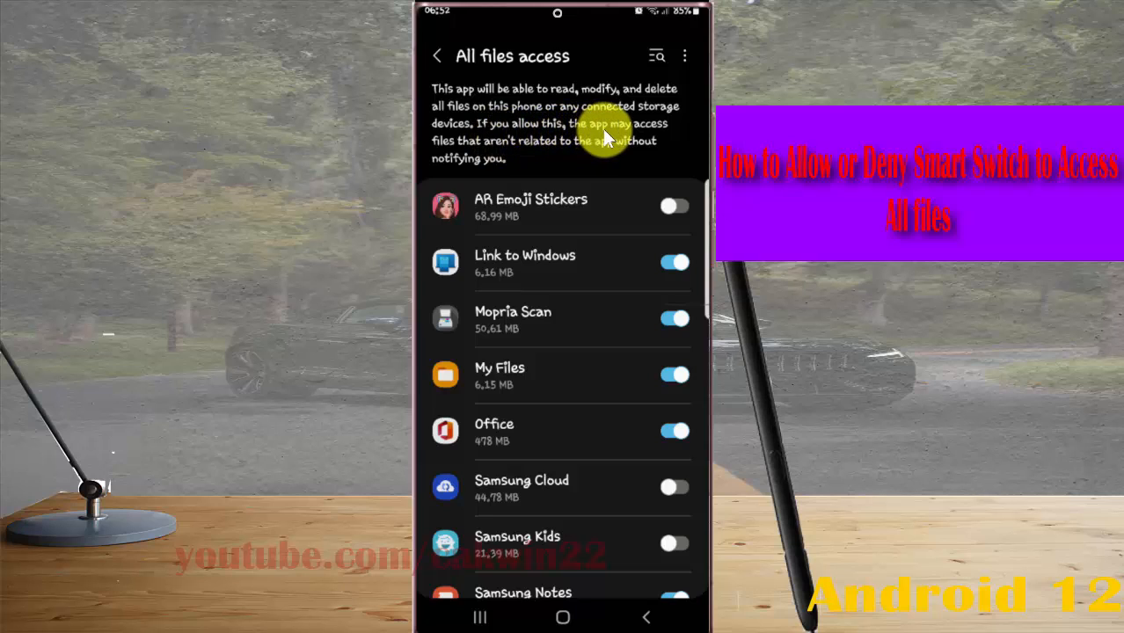
mouse_move(518, 158)
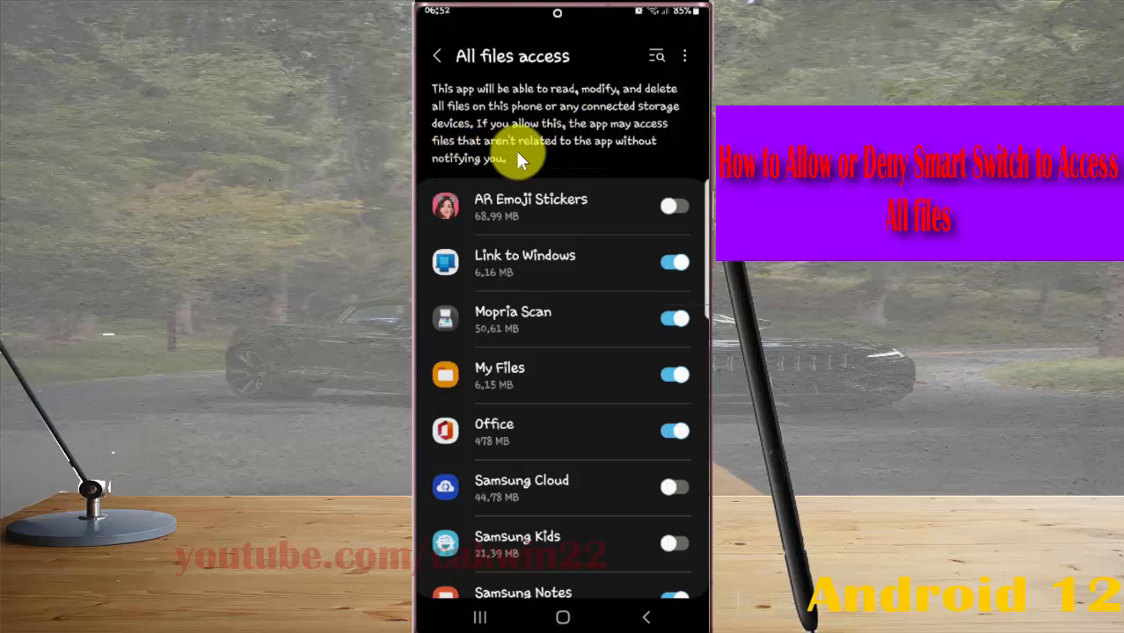
mouse_move(618, 155)
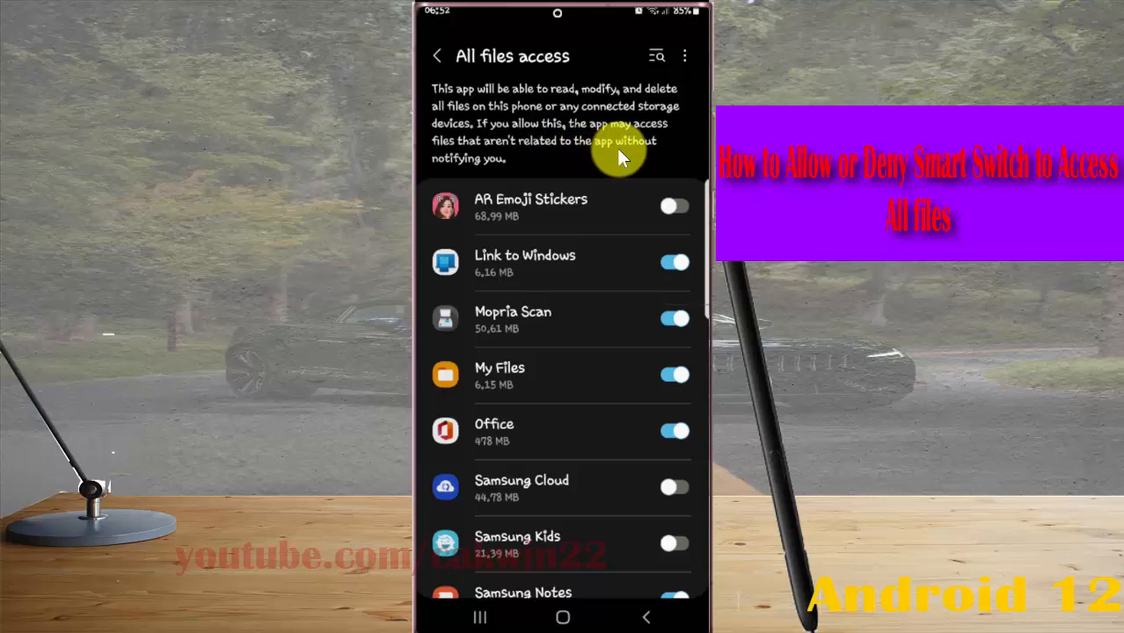
mouse_move(598, 601)
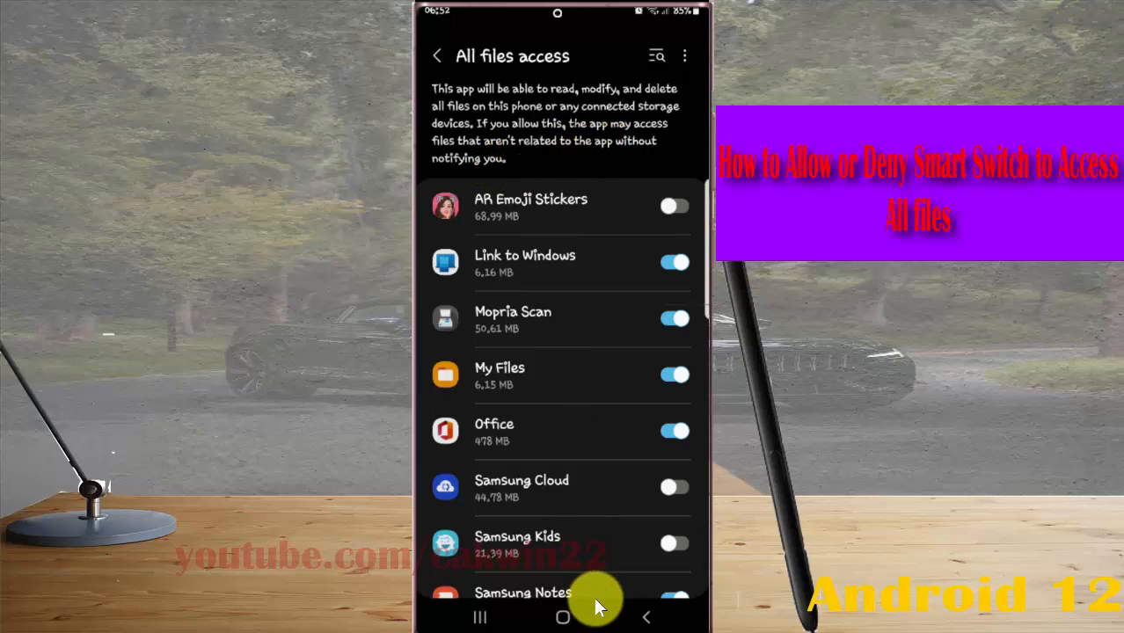